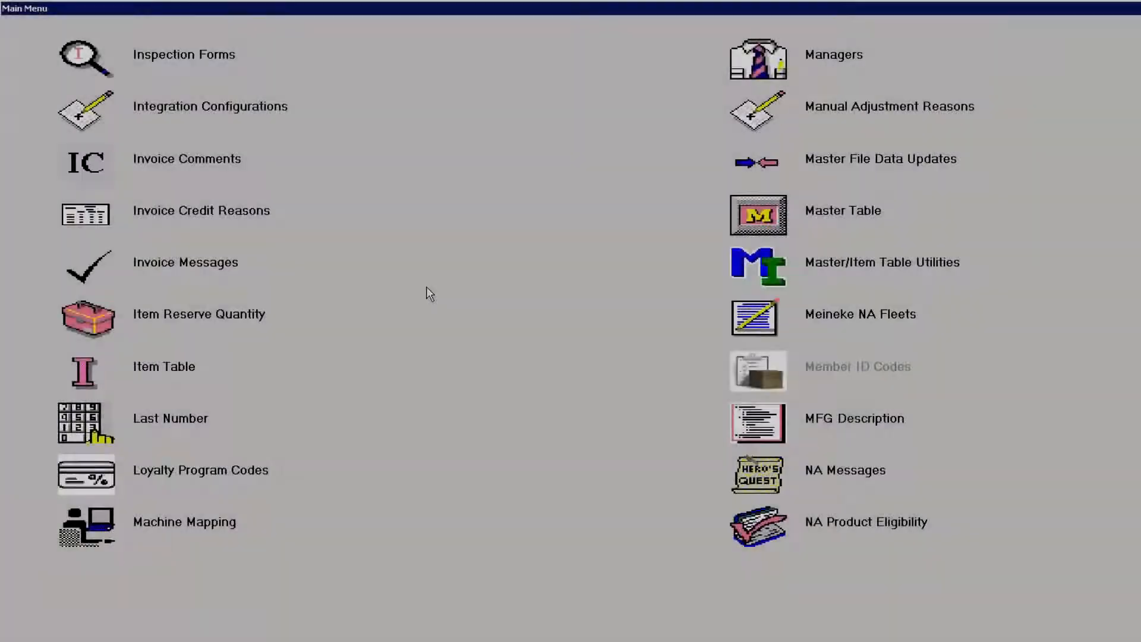
mouse_move(126, 115)
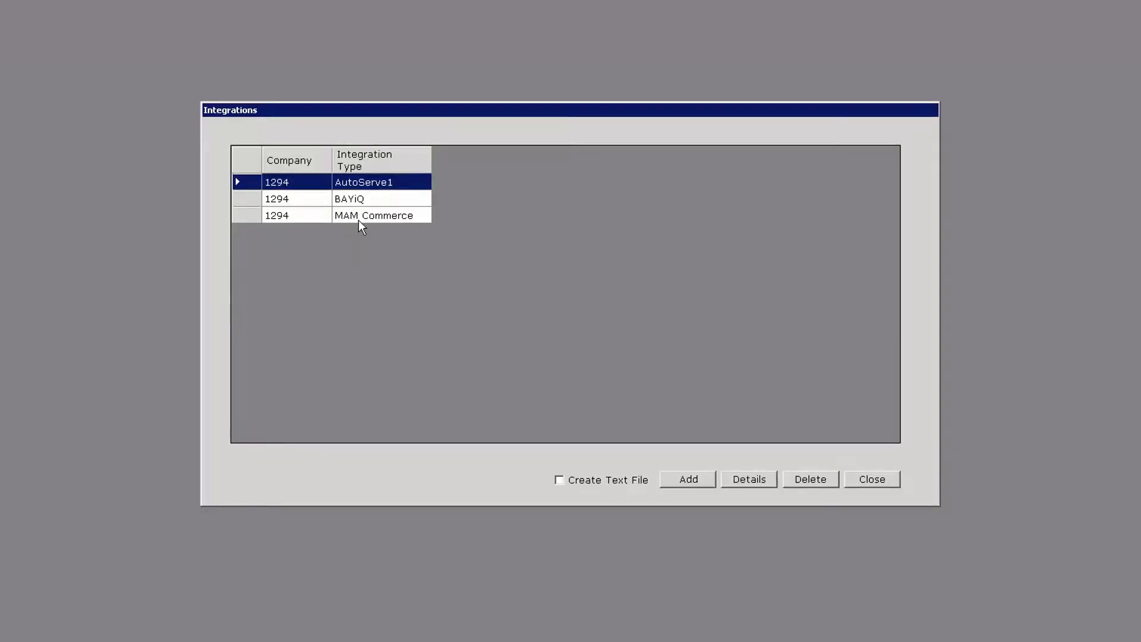
Select the MAM Commerce integration in company 1294's Integrations list
left_click(372, 214)
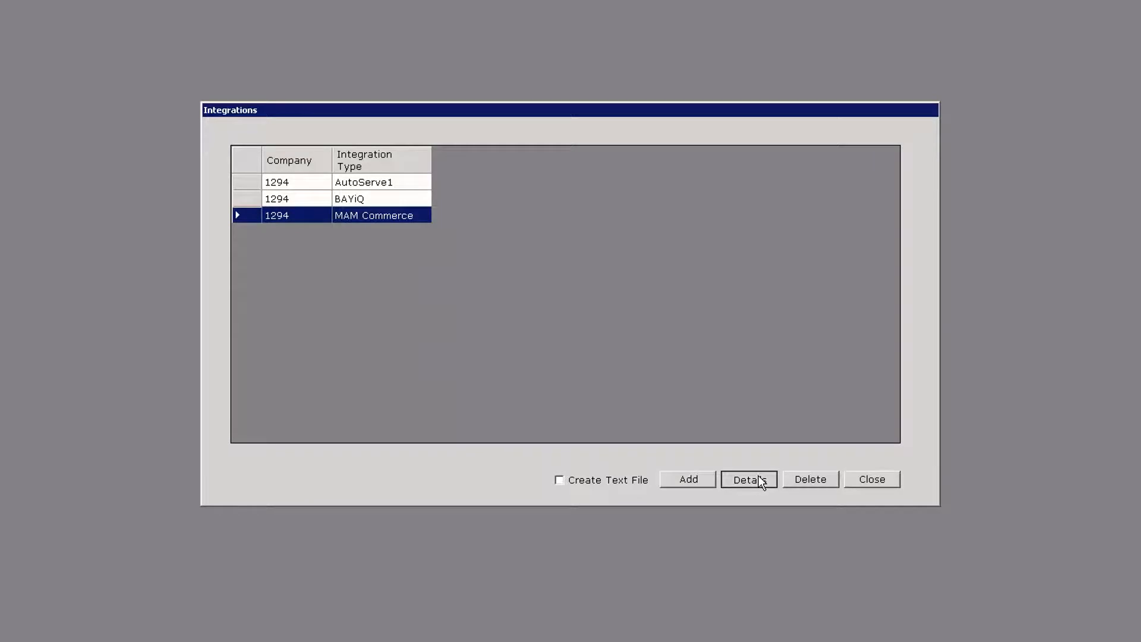
Review the MAM Commerce settings, set Local Inventory Show All Parts to True, and save
left_click(748, 479)
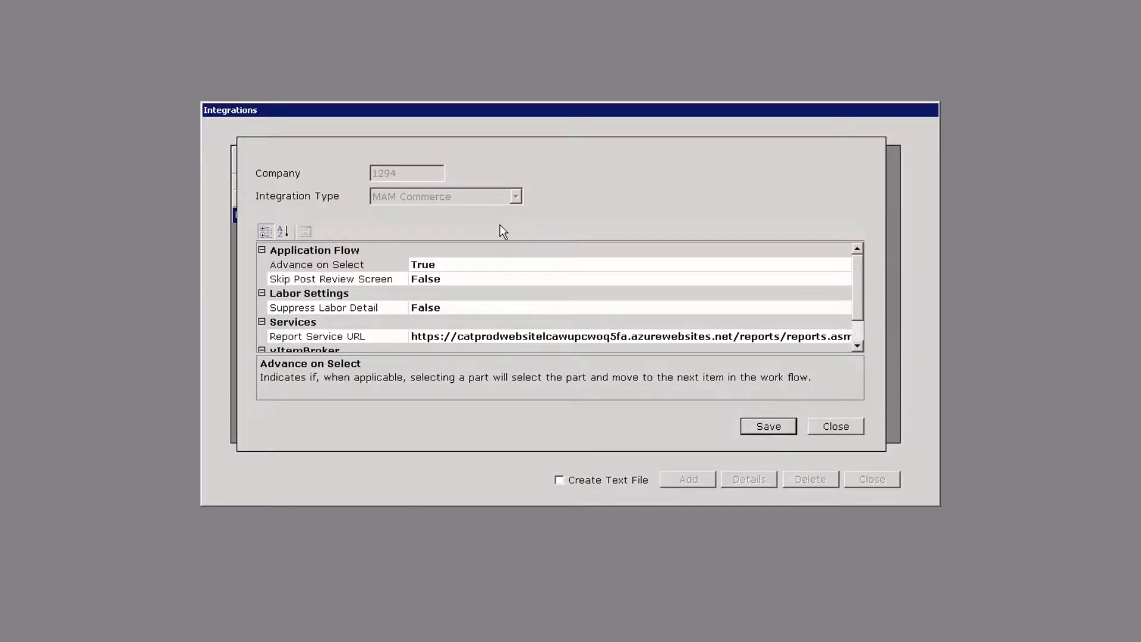
mouse_move(410, 213)
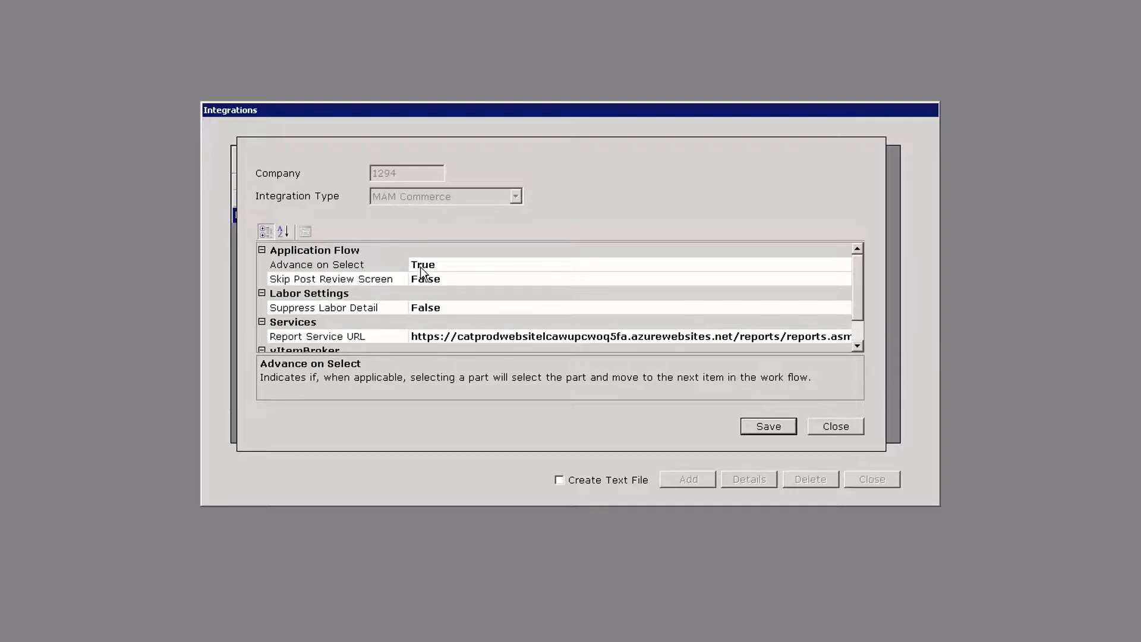
mouse_move(379, 272)
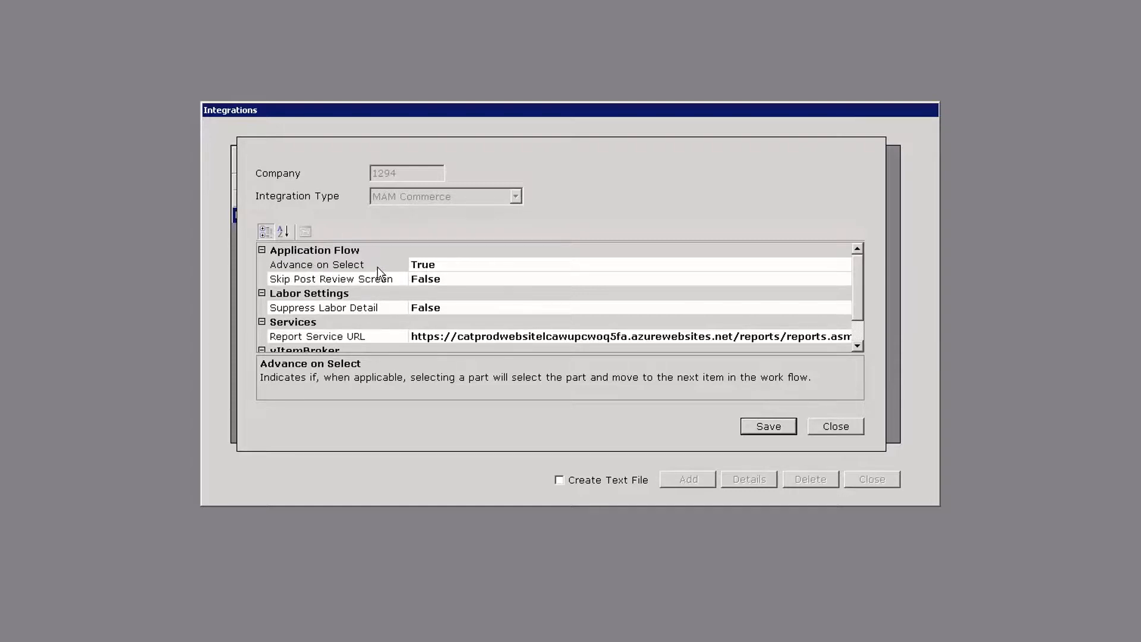
left_click(327, 264)
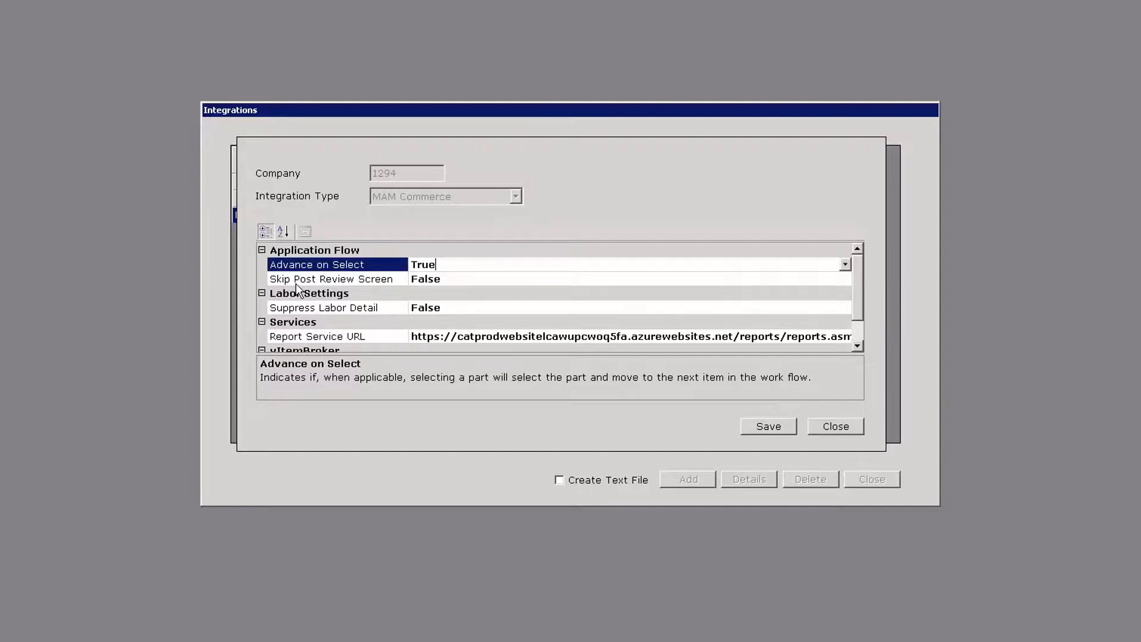
left_click(331, 278)
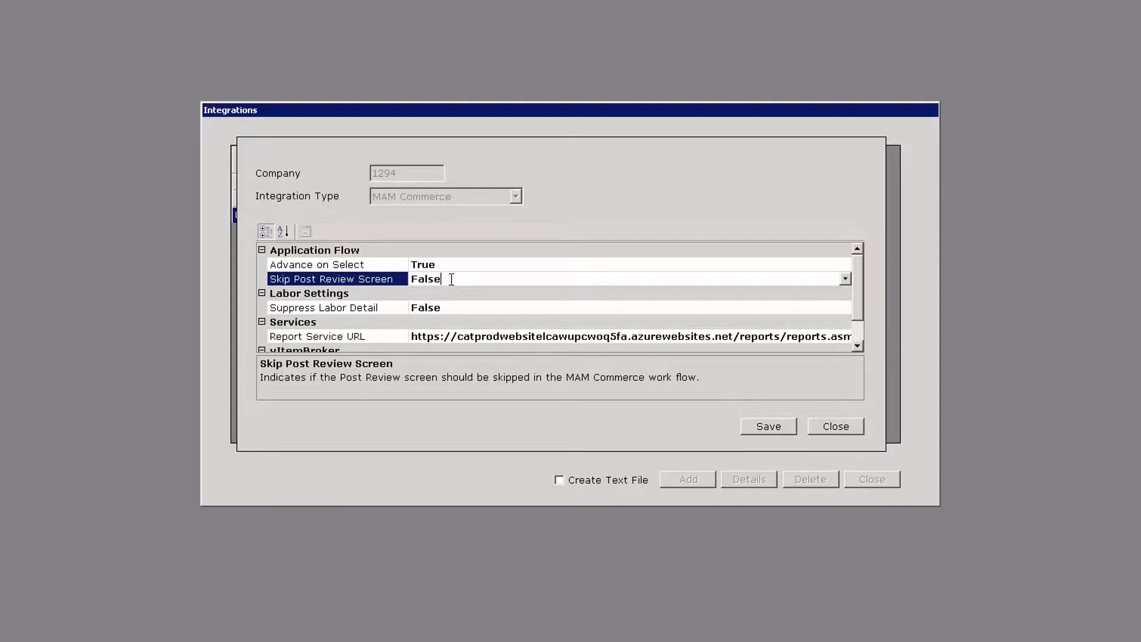
left_click(324, 307)
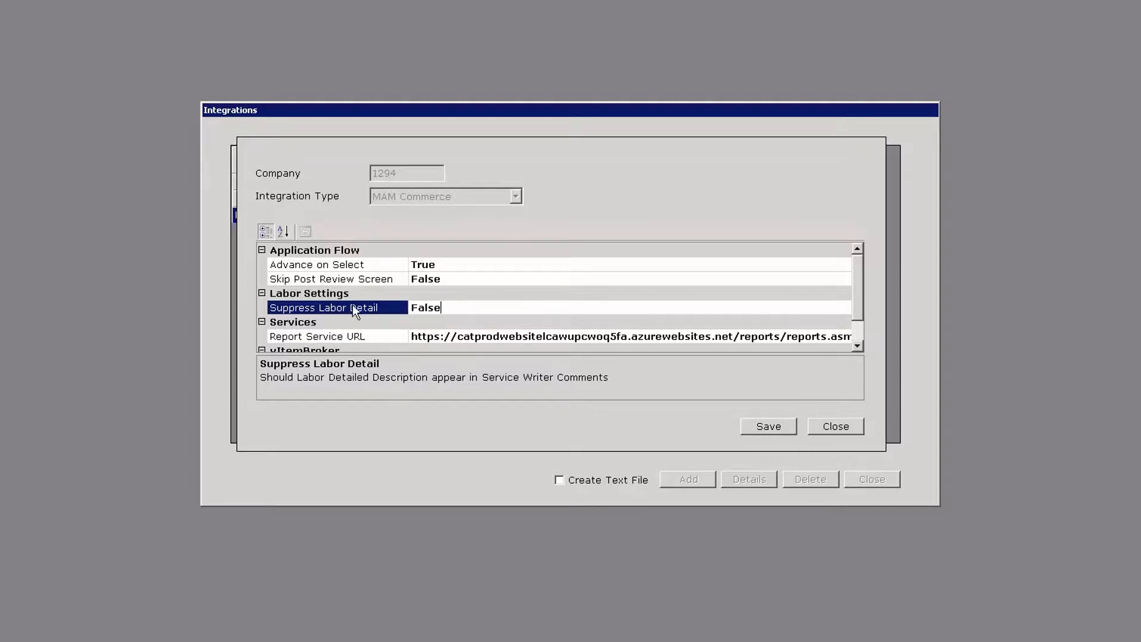
mouse_move(859, 349)
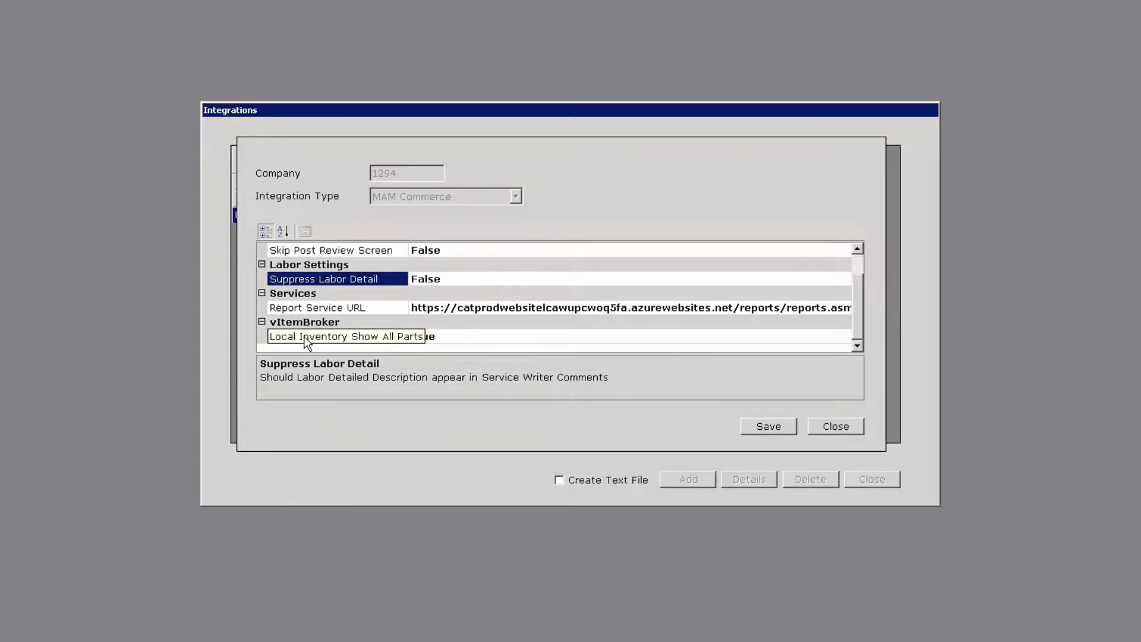
left_click(424, 335)
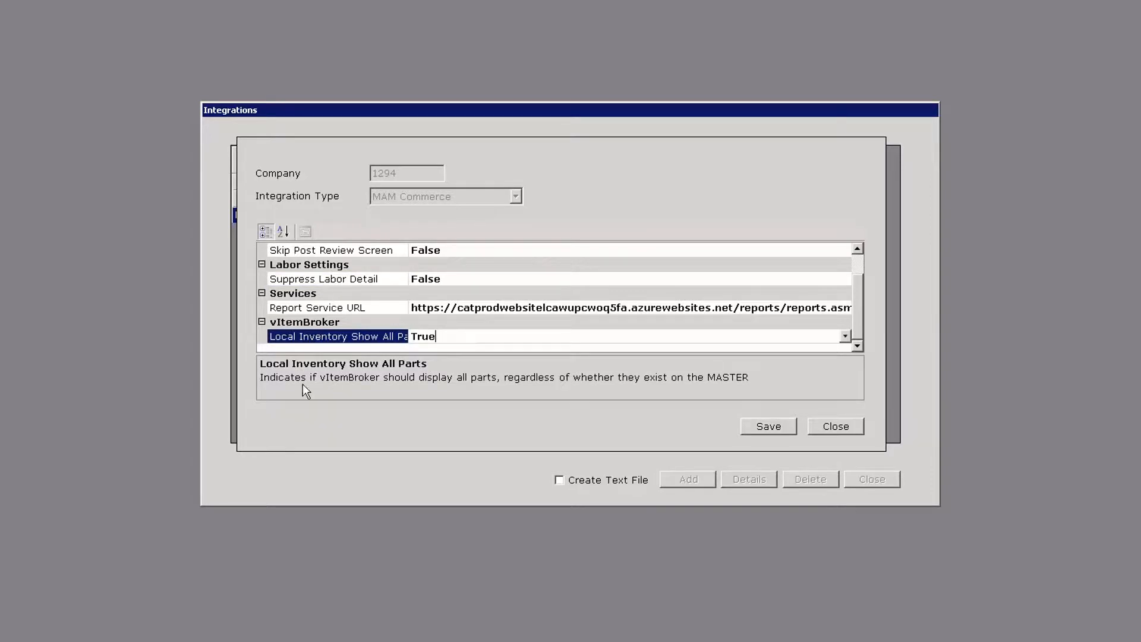
mouse_move(272, 392)
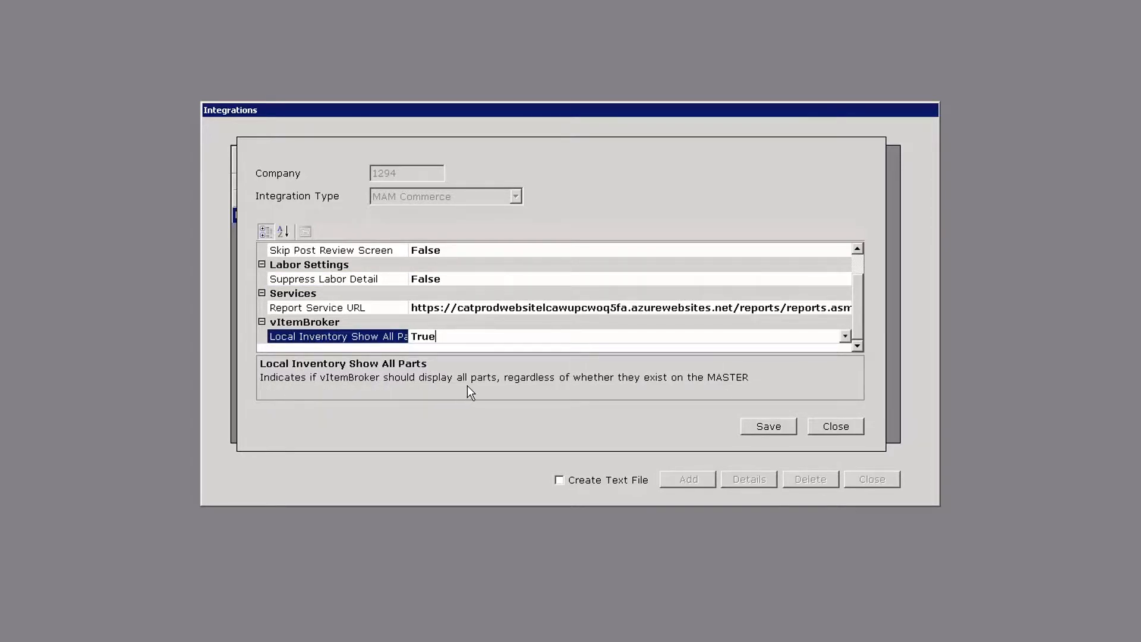
mouse_move(650, 386)
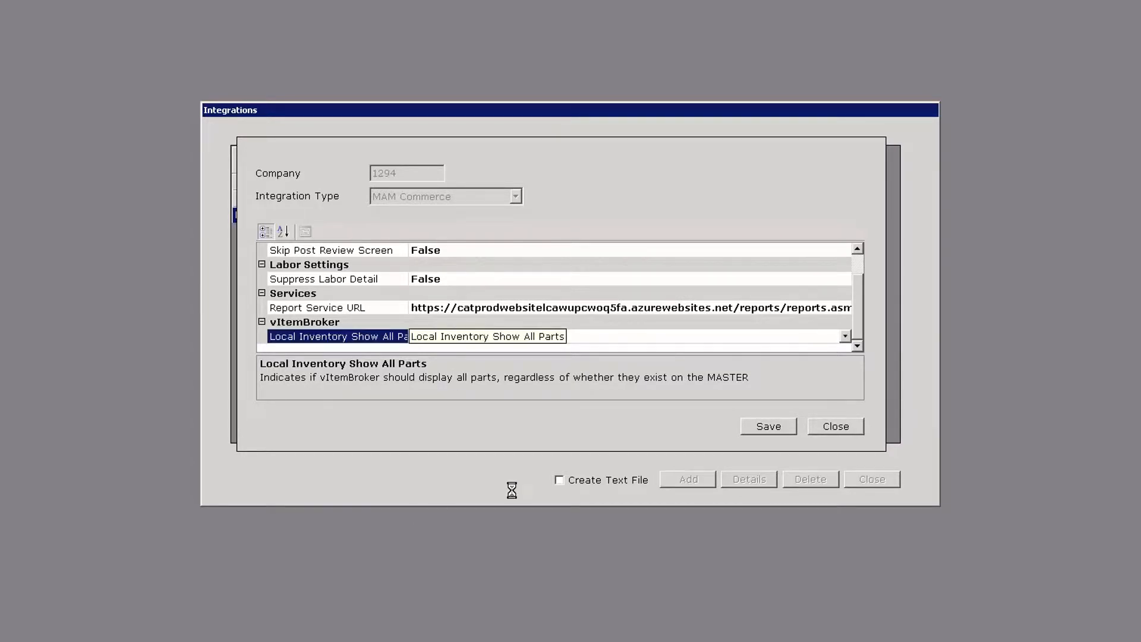
left_click(835, 425)
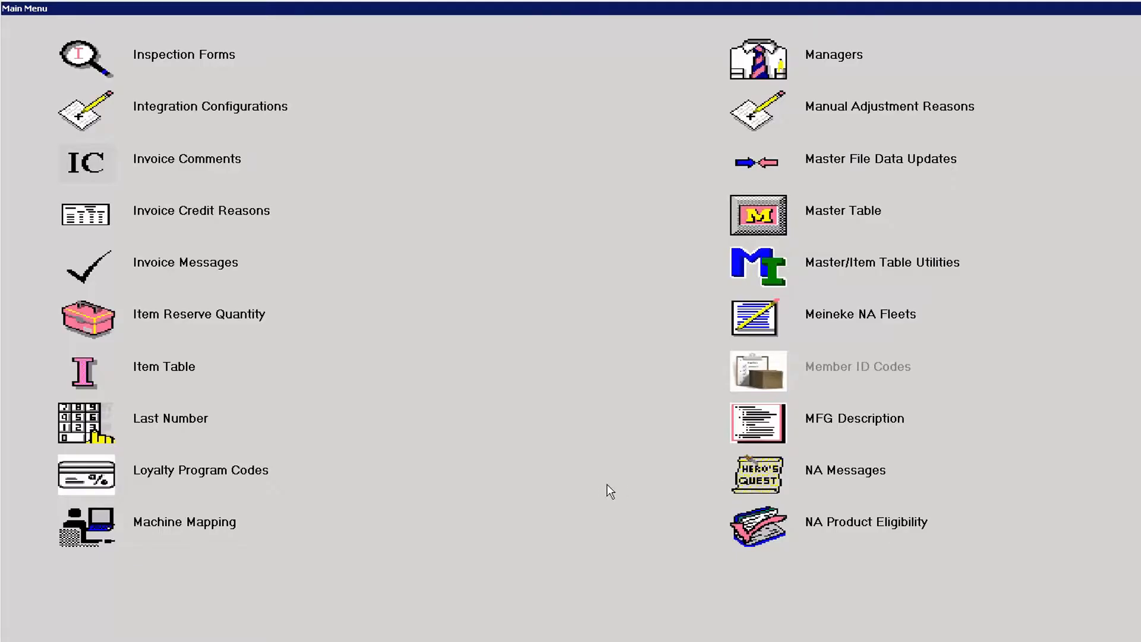
mouse_move(410, 529)
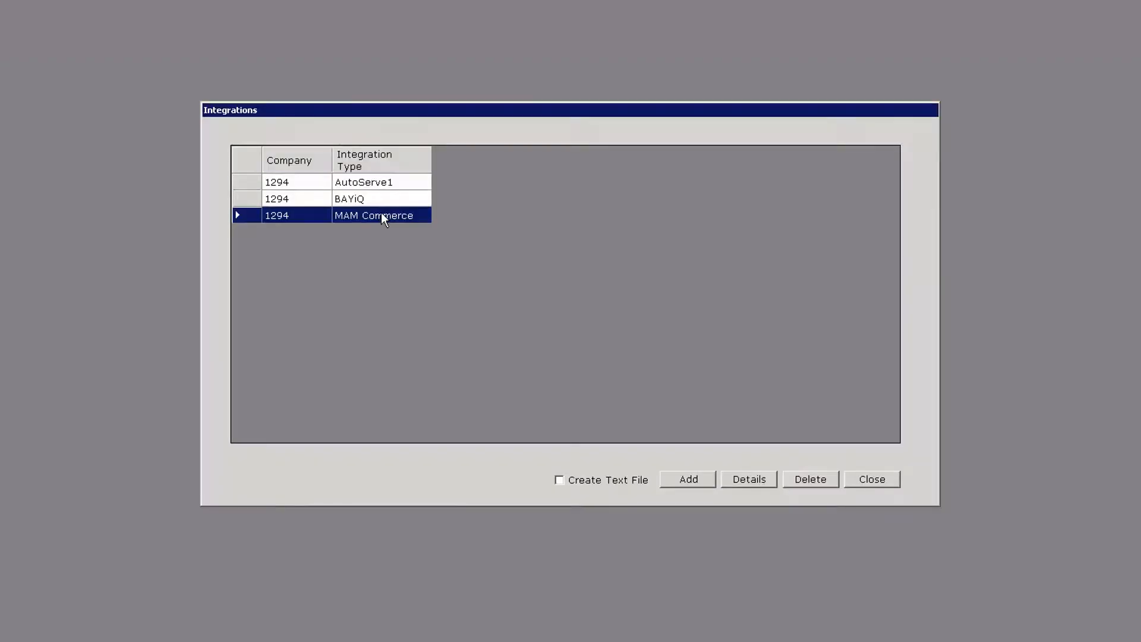
Reopen the MAM Commerce details to confirm Advance on Select is True, then close them
left_click(748, 479)
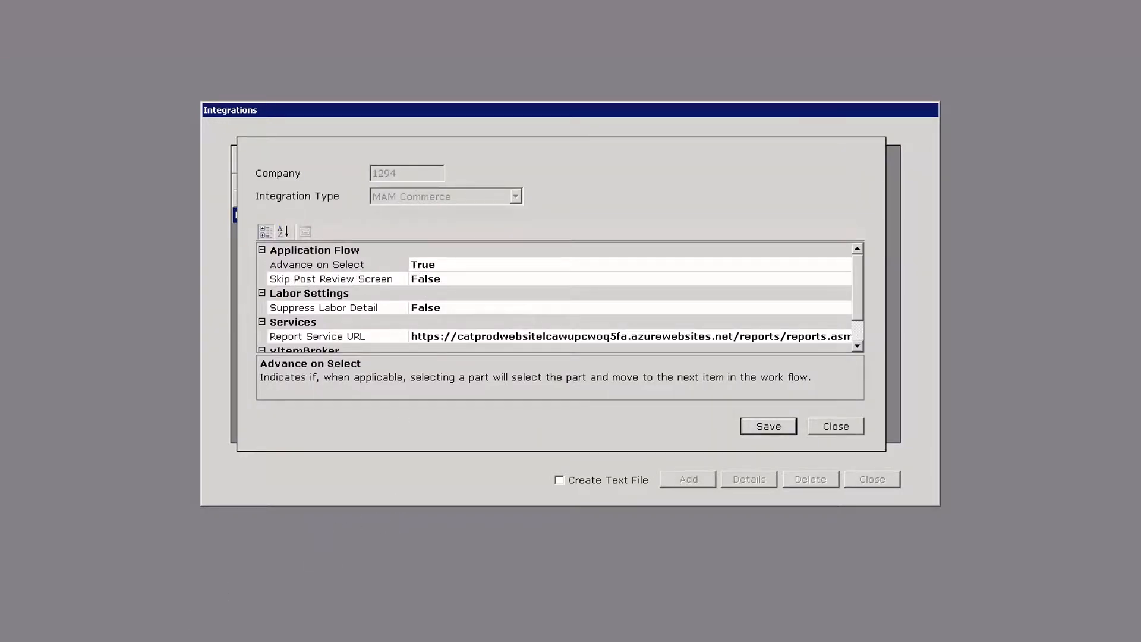
left_click(834, 426)
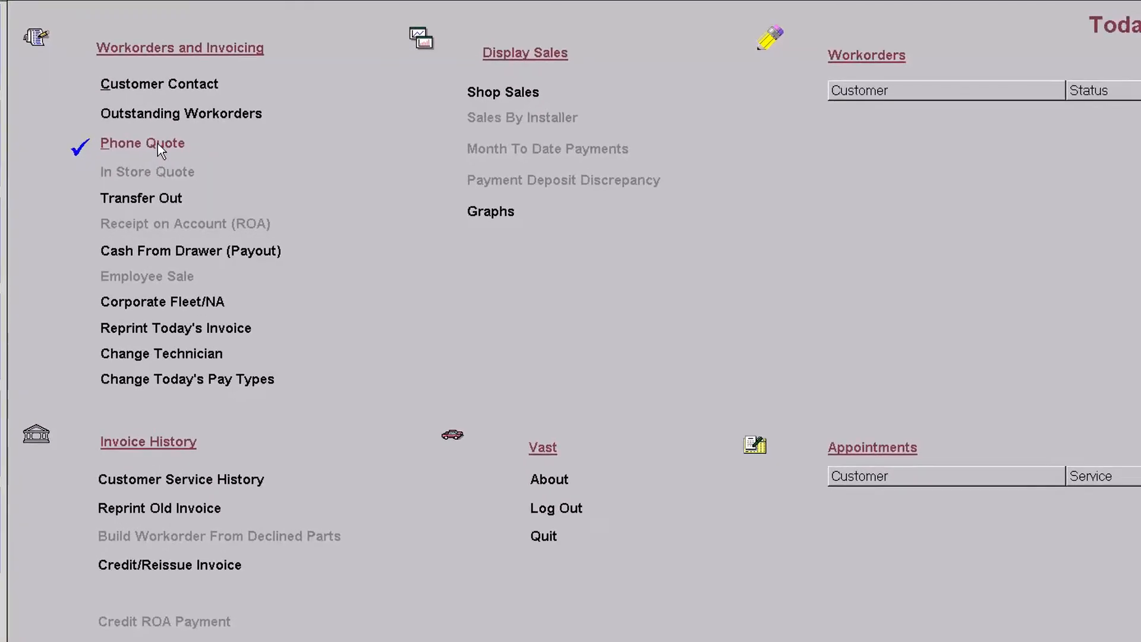
Start phone quote work order #417 and build the LOF Services EURO full synthetic package
left_click(143, 142)
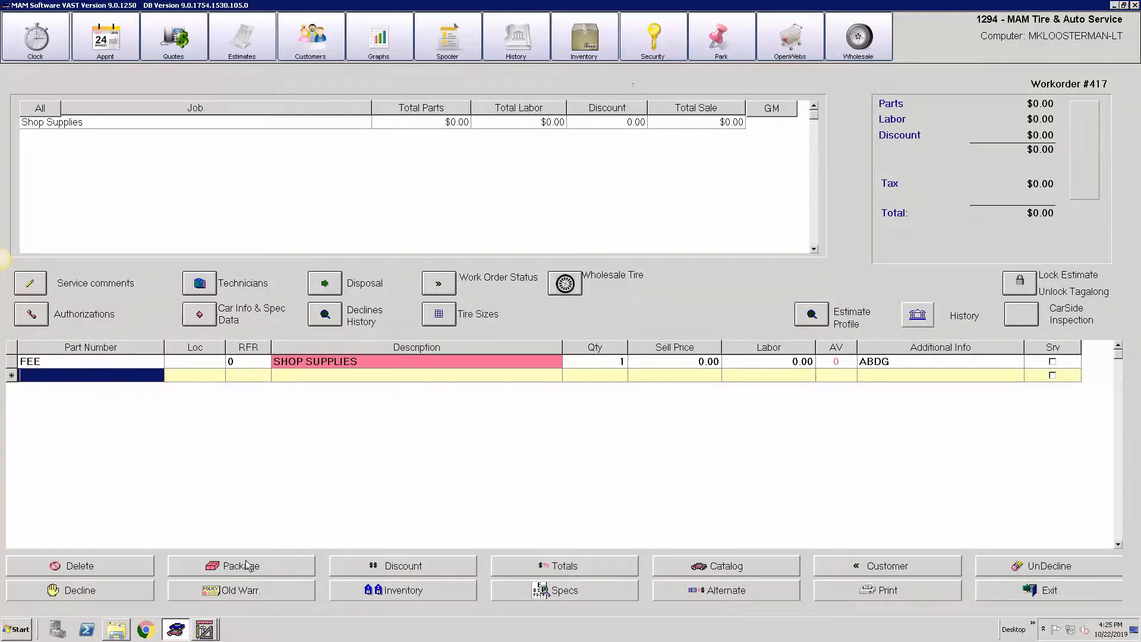
left_click(240, 565)
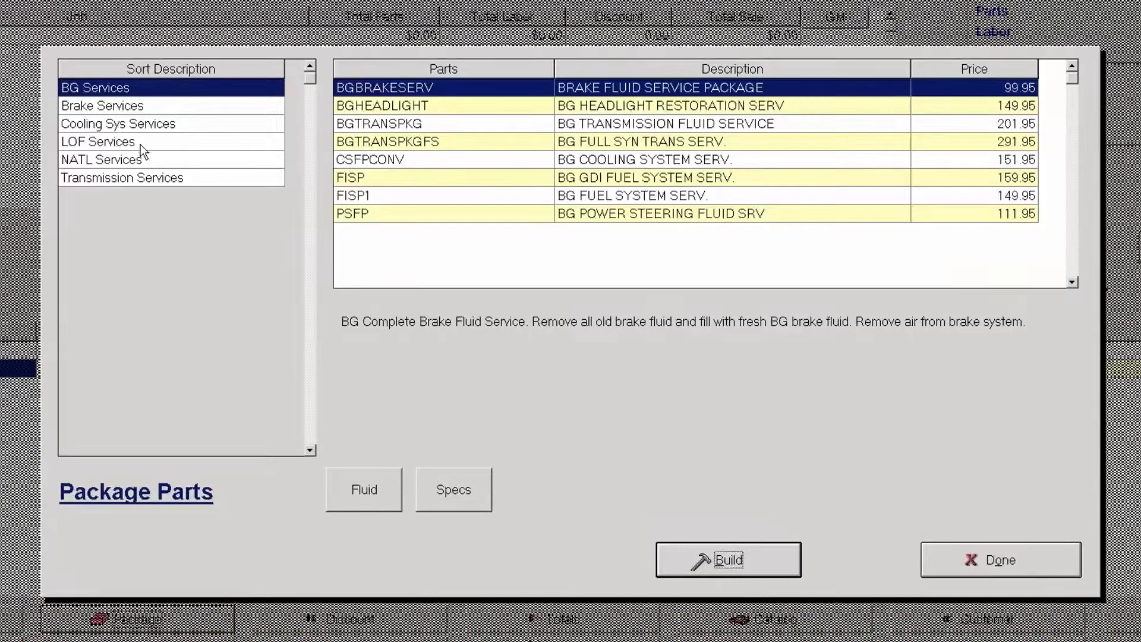
left_click(98, 142)
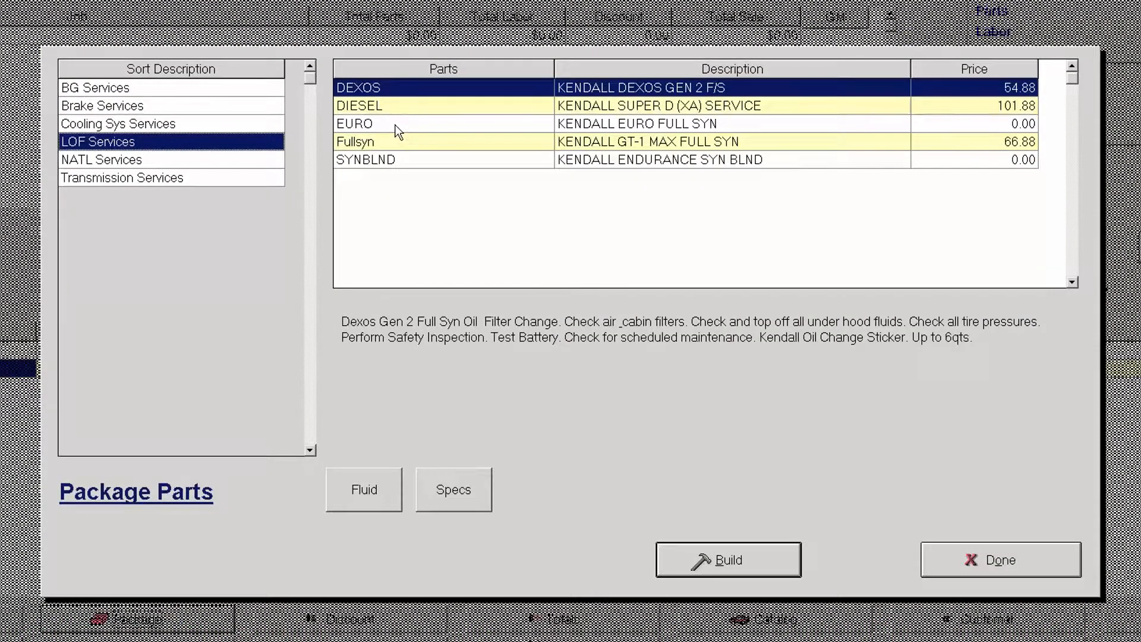
left_click(727, 558)
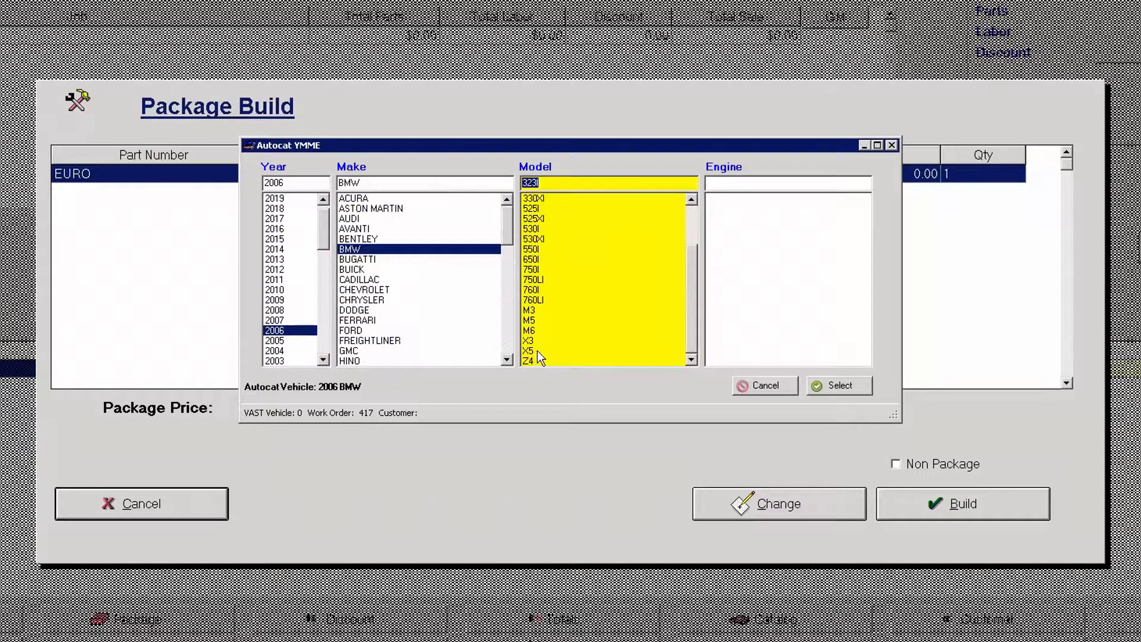
Confirm the vehicle as a 2006 BMW X5 4.4 and tick the Hastings LF595 filter
left_click(530, 350)
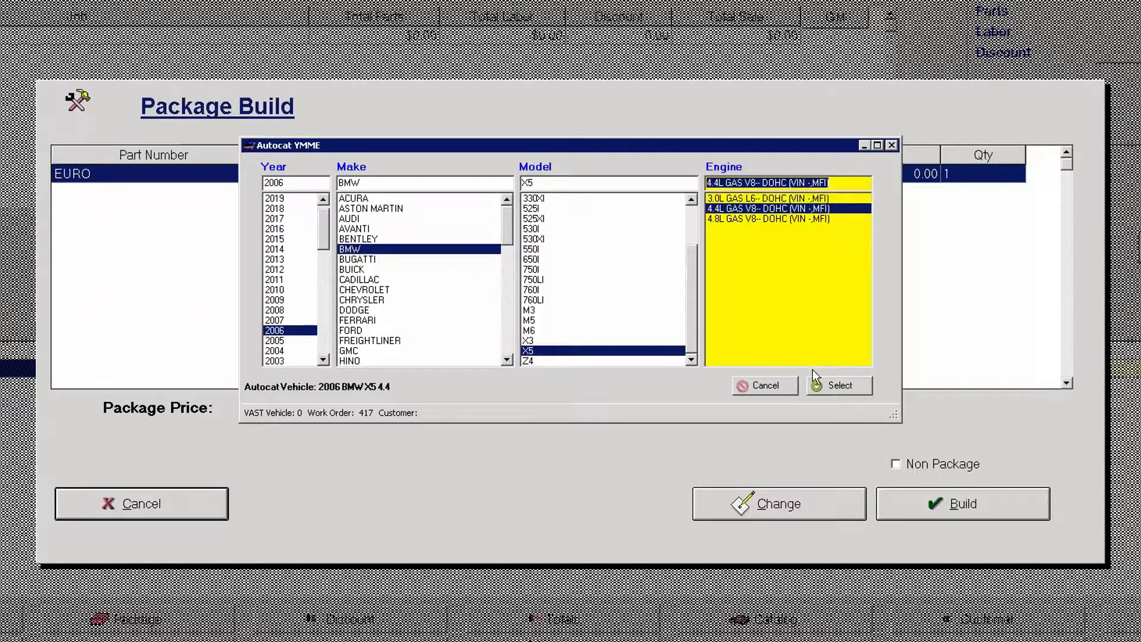
left_click(838, 385)
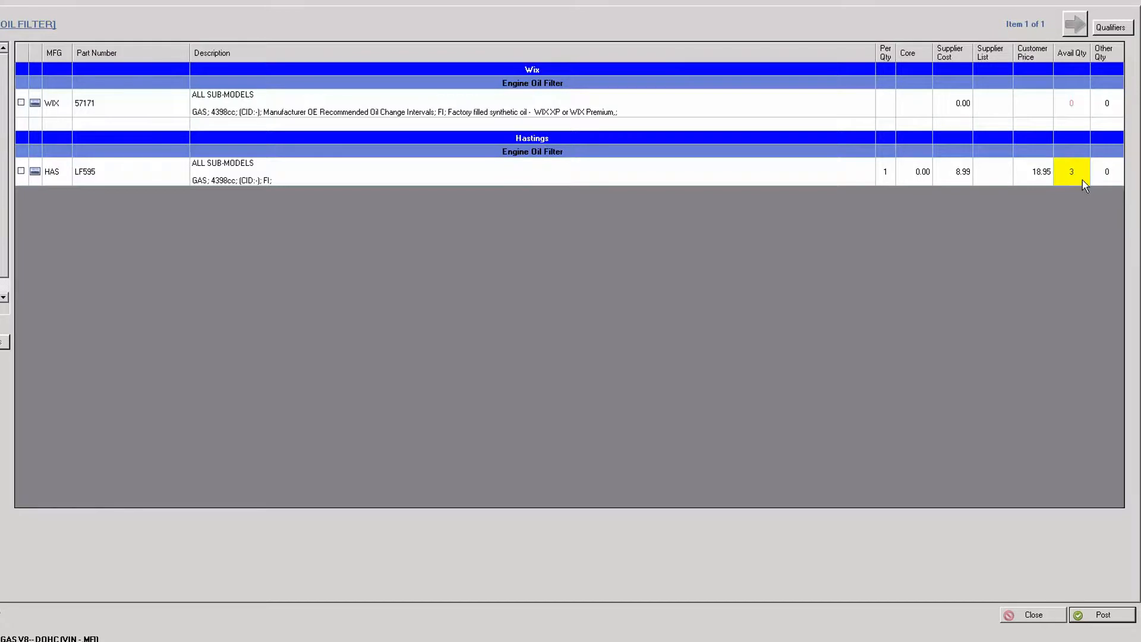
mouse_move(1018, 184)
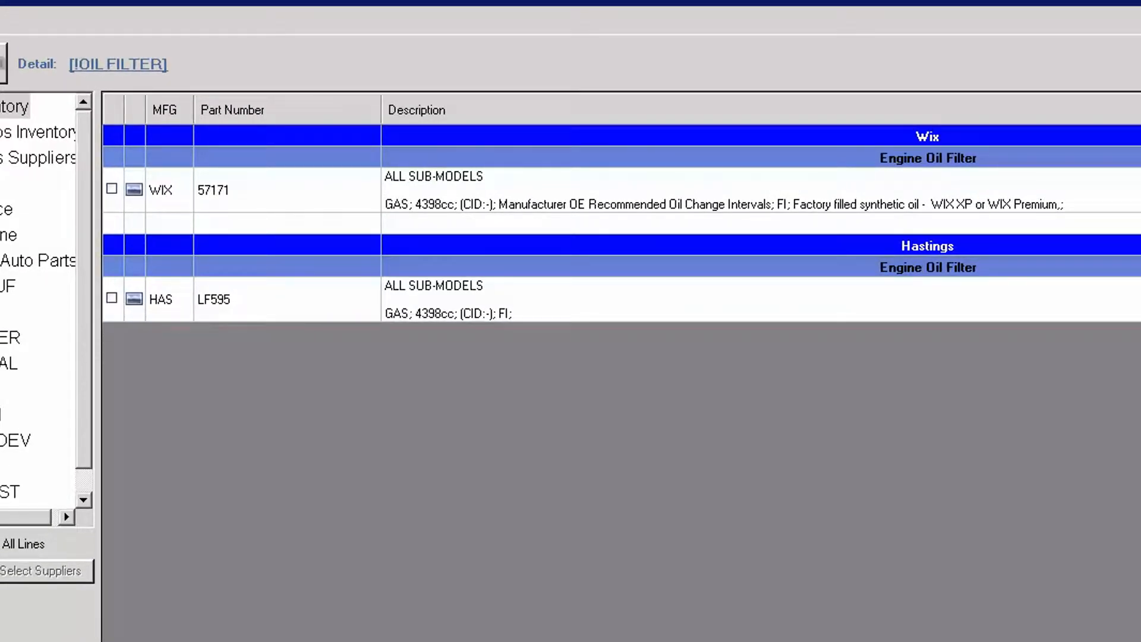
mouse_move(233, 340)
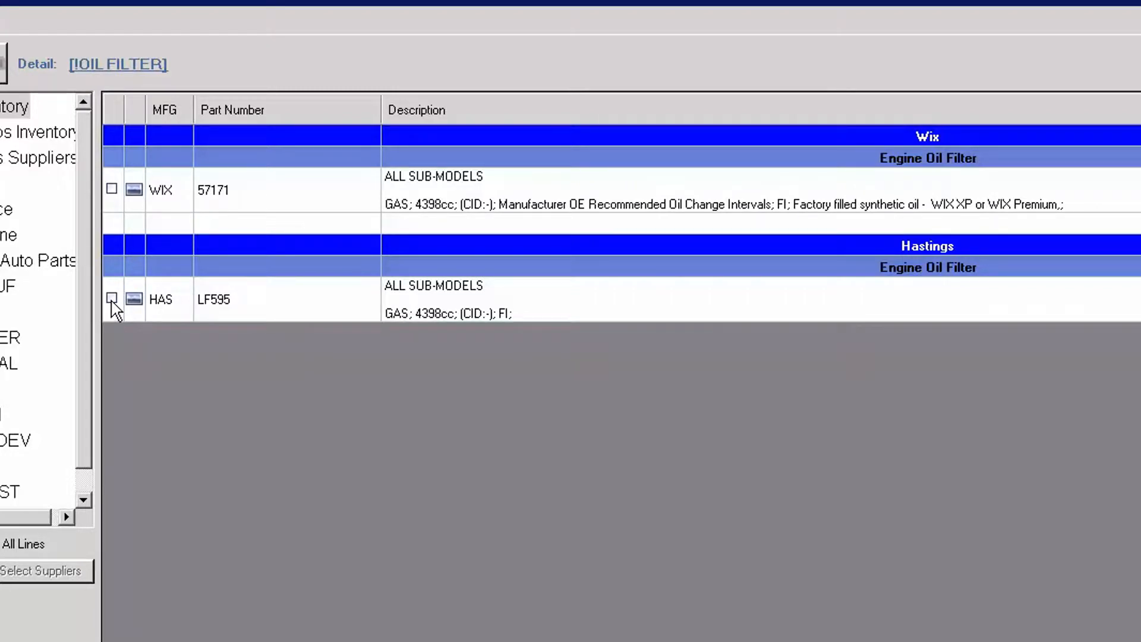
left_click(112, 299)
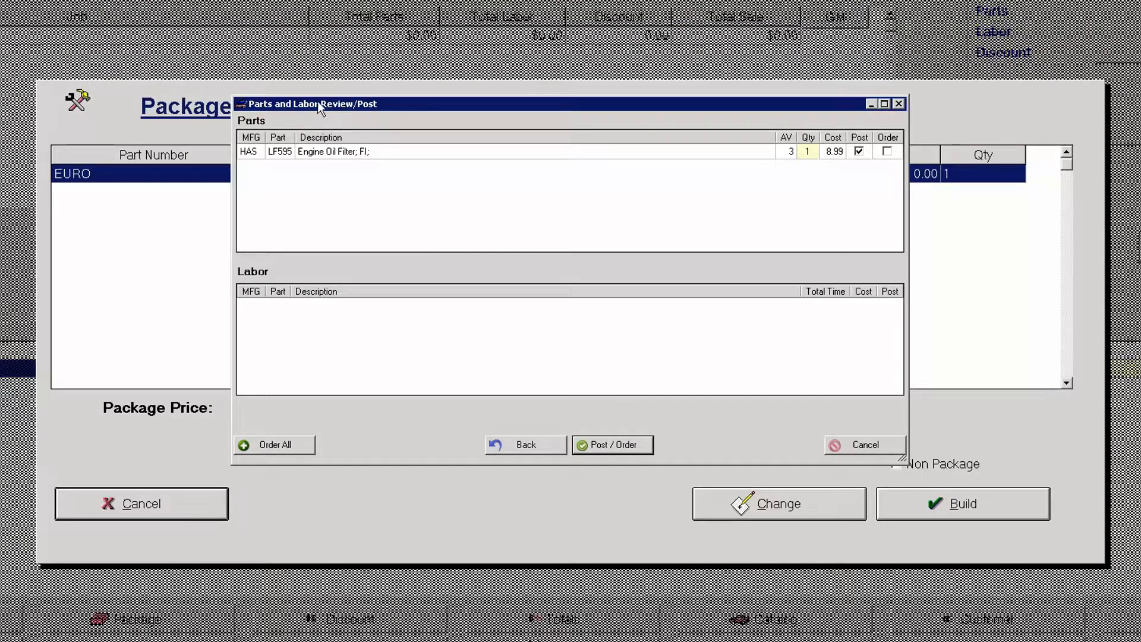
mouse_move(392, 109)
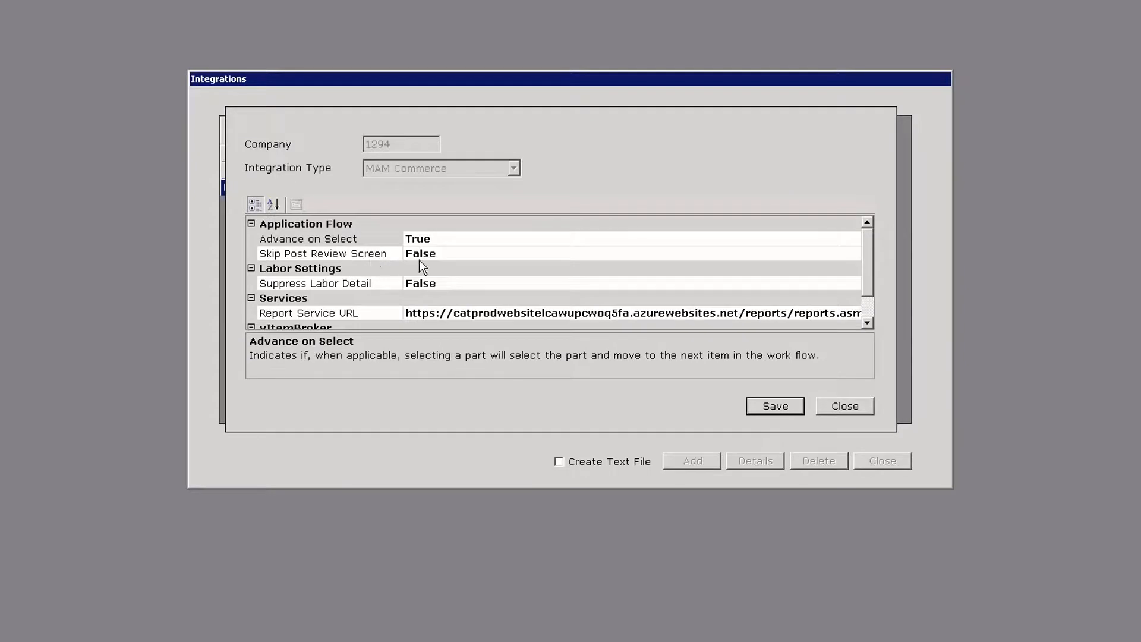
mouse_move(438, 260)
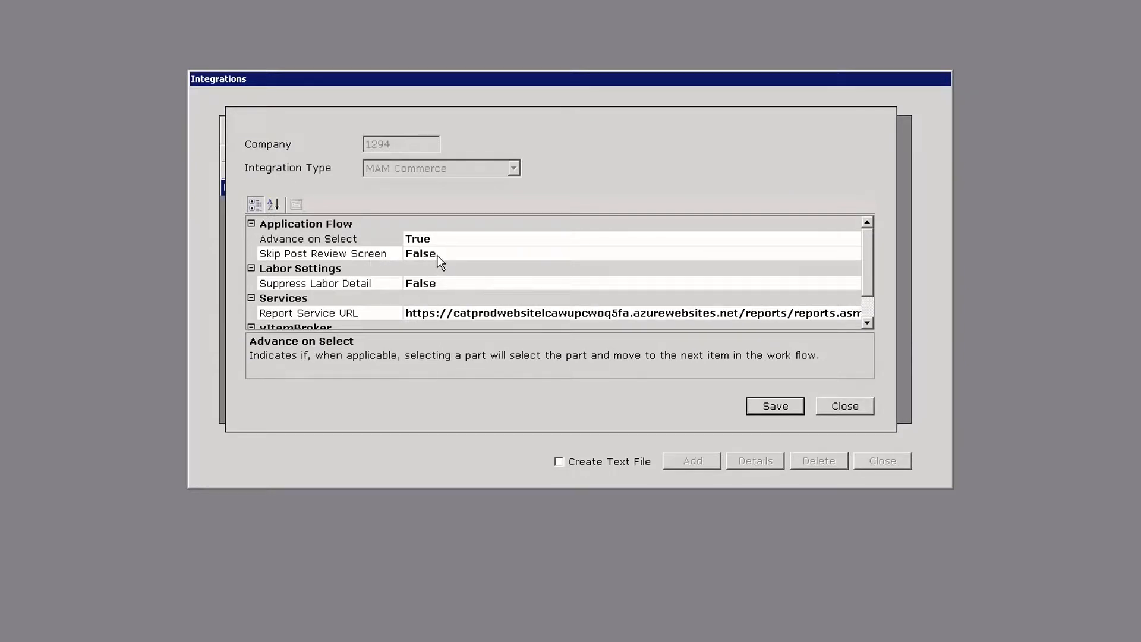
mouse_move(574, 358)
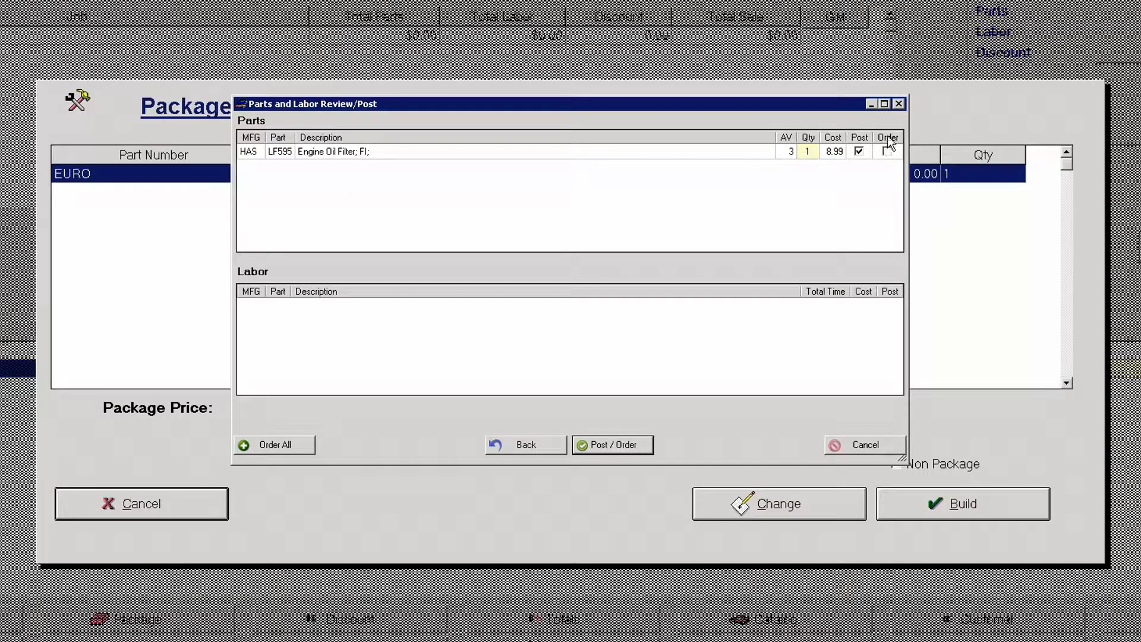
Post the Hastings LF595 filter to the package with Order left unticked
left_click(886, 151)
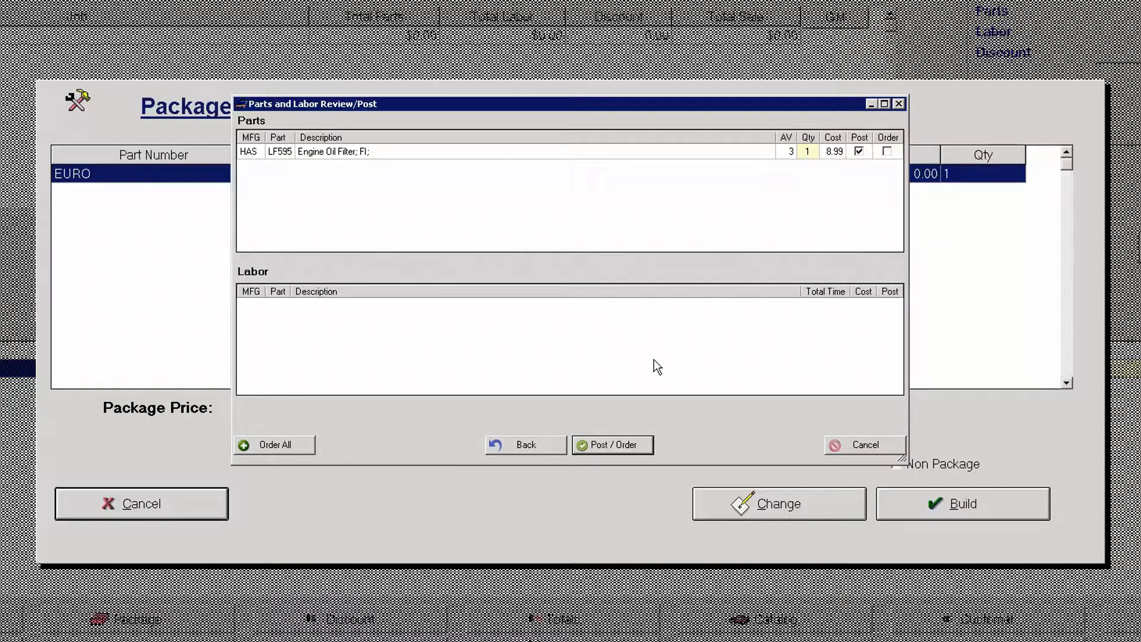
mouse_move(684, 160)
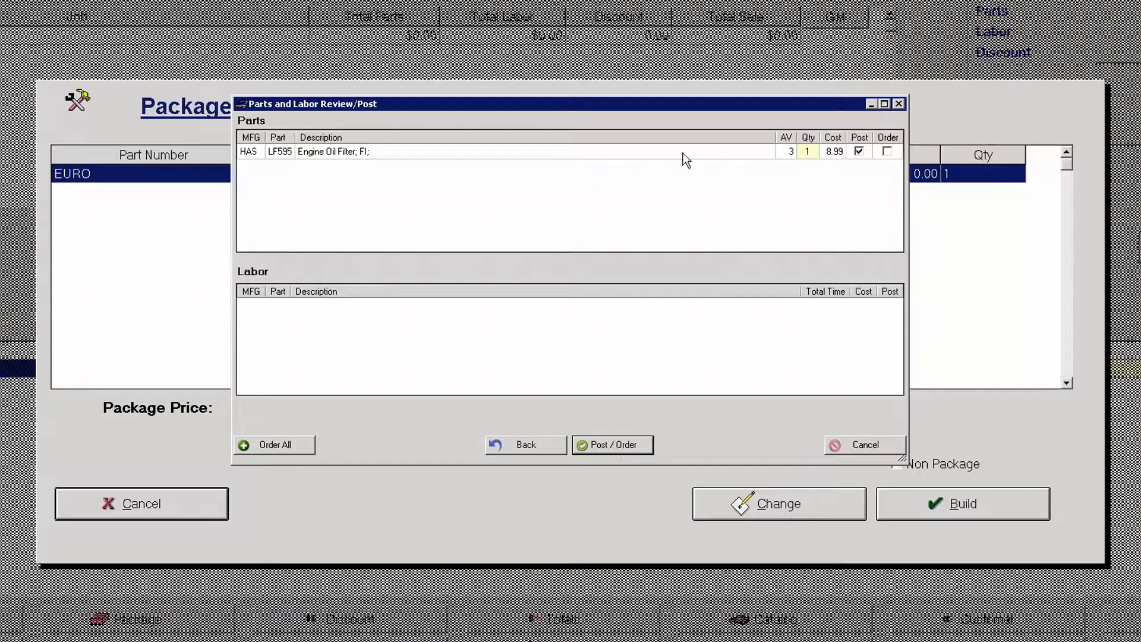
mouse_move(448, 341)
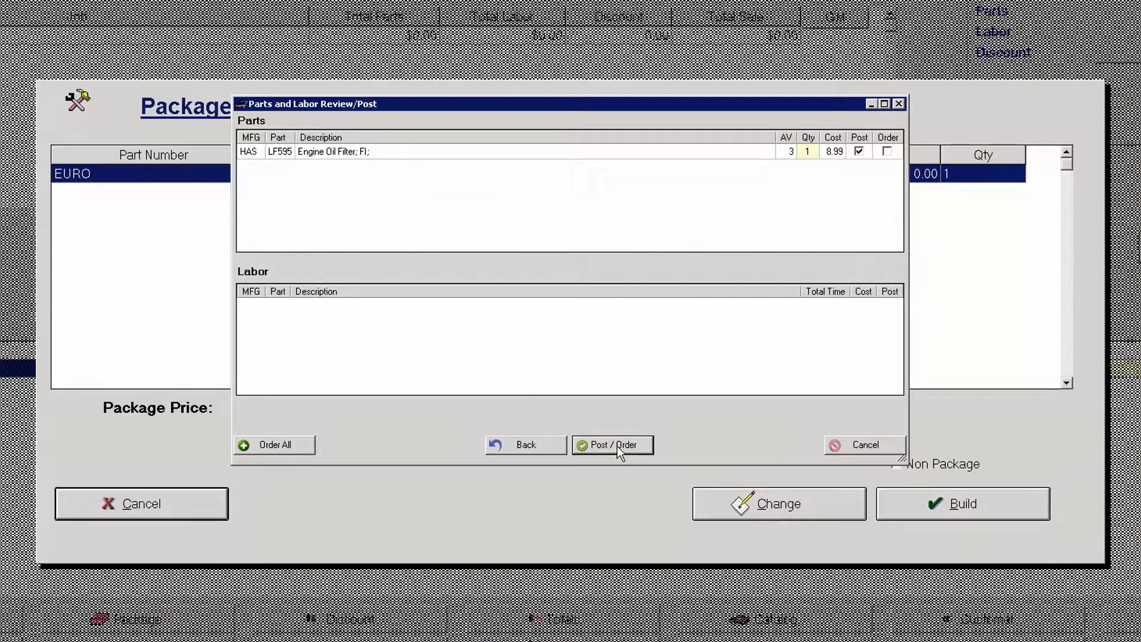
left_click(611, 445)
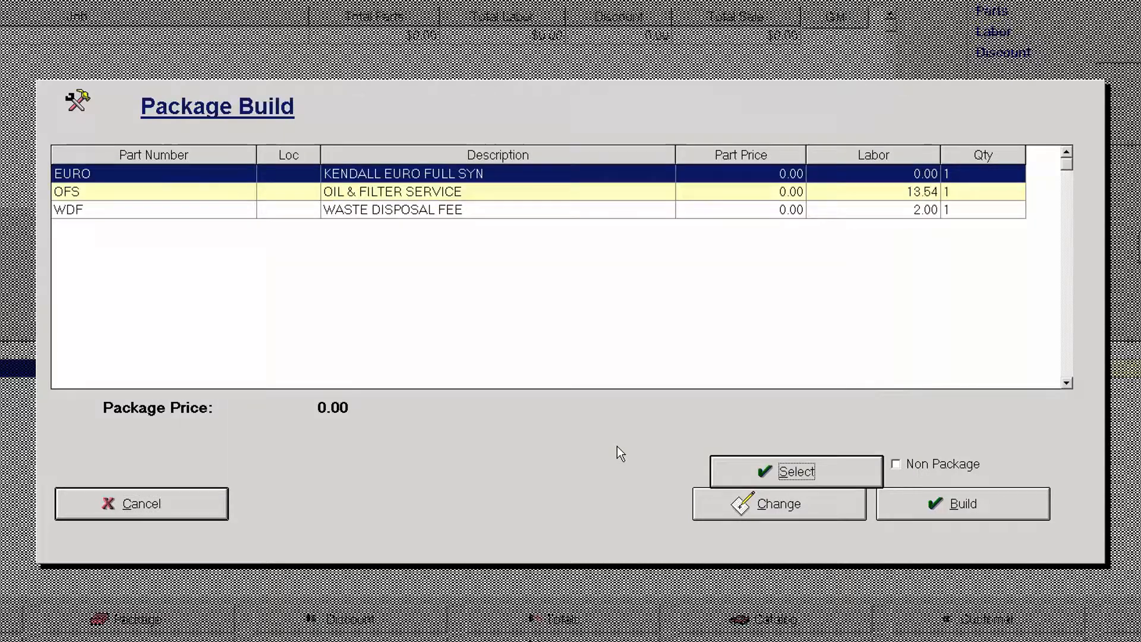
Pick the 8.5 quart oil capacity, pricing the EURO package at $96.12
left_click(793, 471)
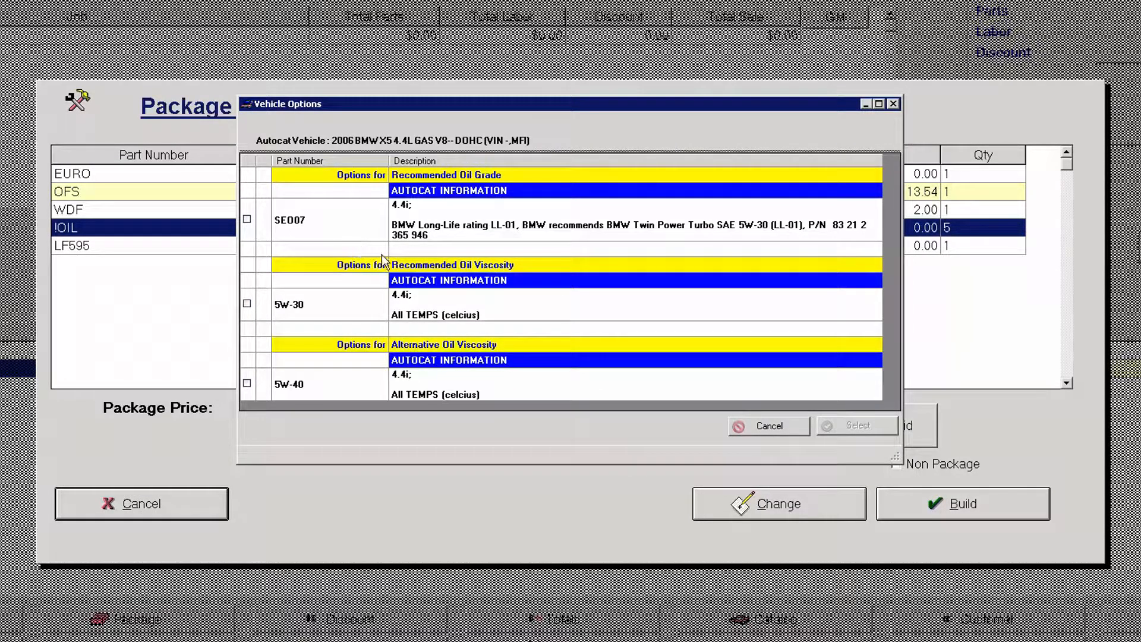
mouse_move(286, 124)
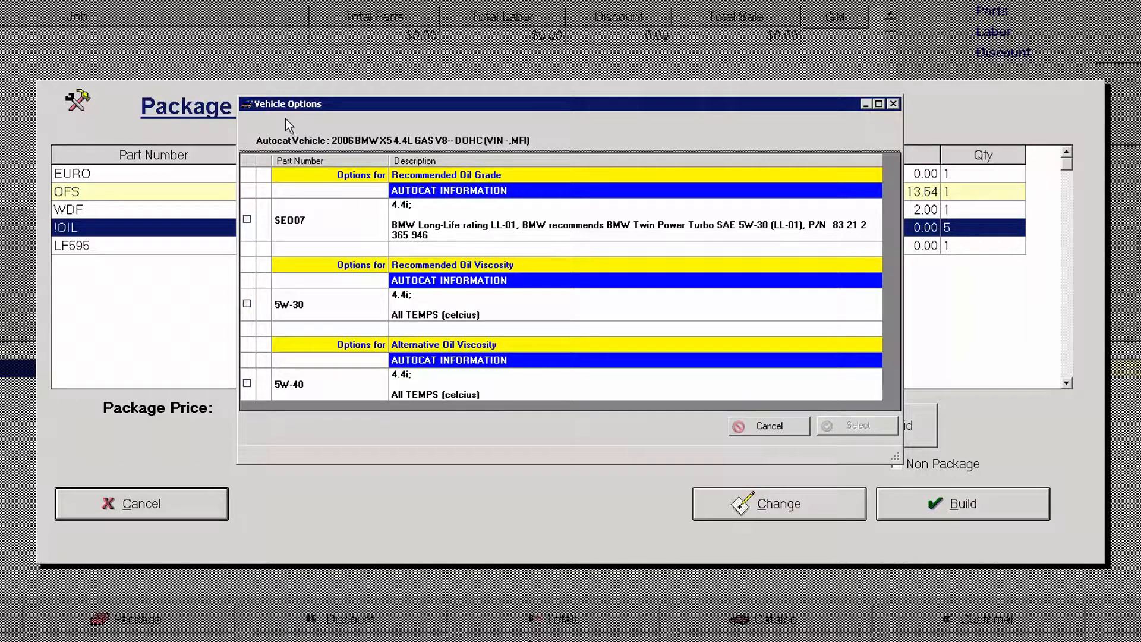
mouse_move(342, 299)
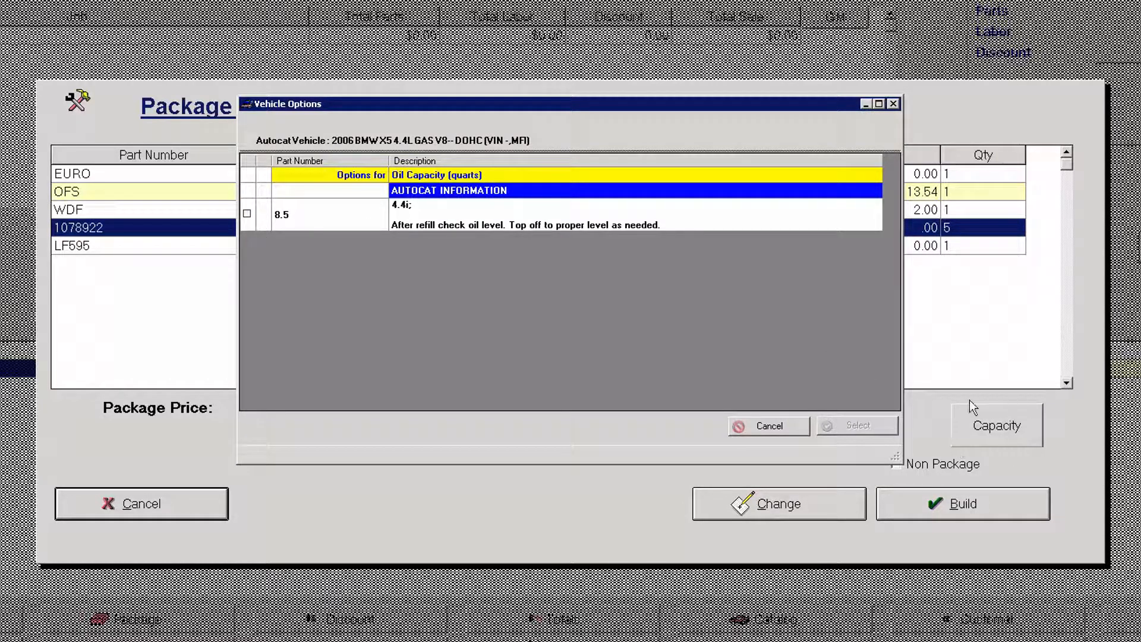
mouse_move(325, 200)
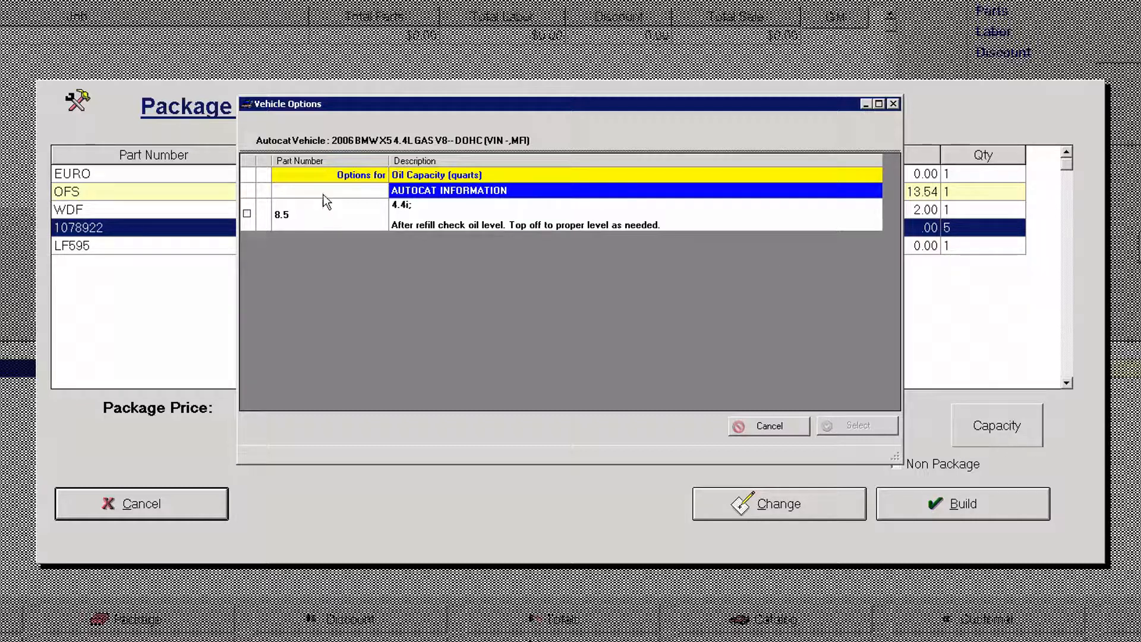
mouse_move(239, 227)
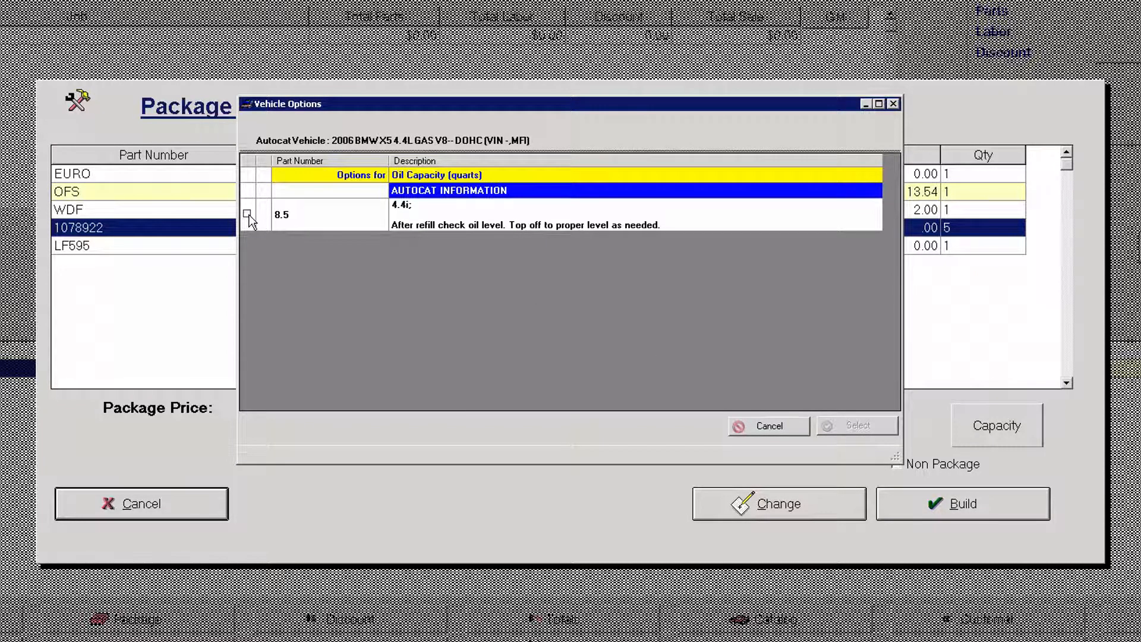
left_click(856, 426)
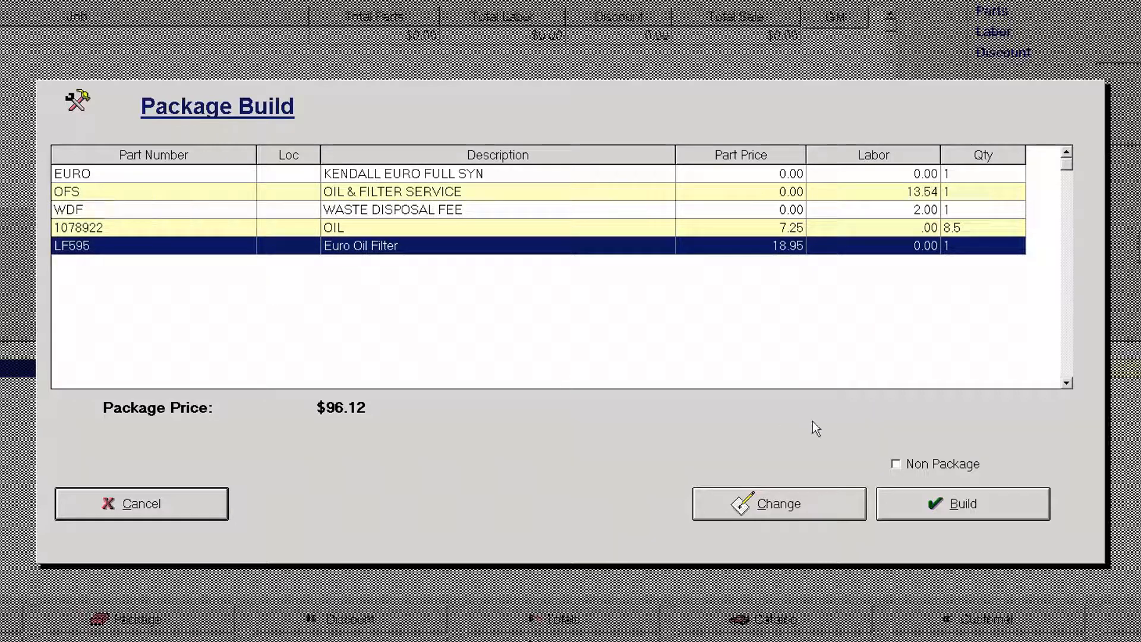
left_click(897, 463)
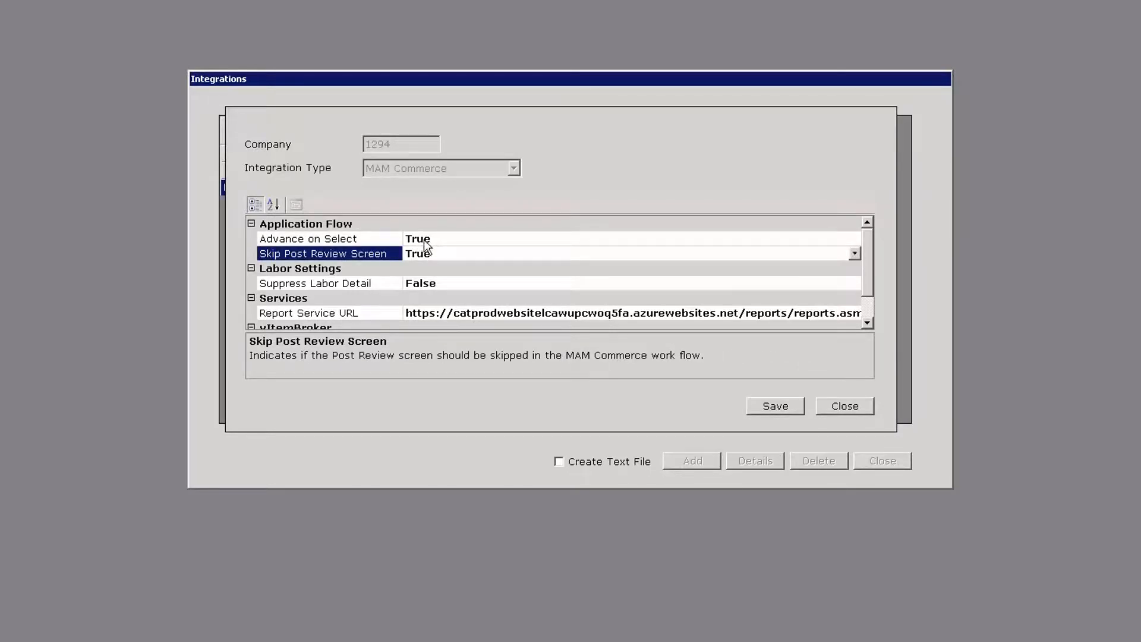
Save MAM Commerce with Skip Post Review Screen True and close the Integrations list
left_click(843, 406)
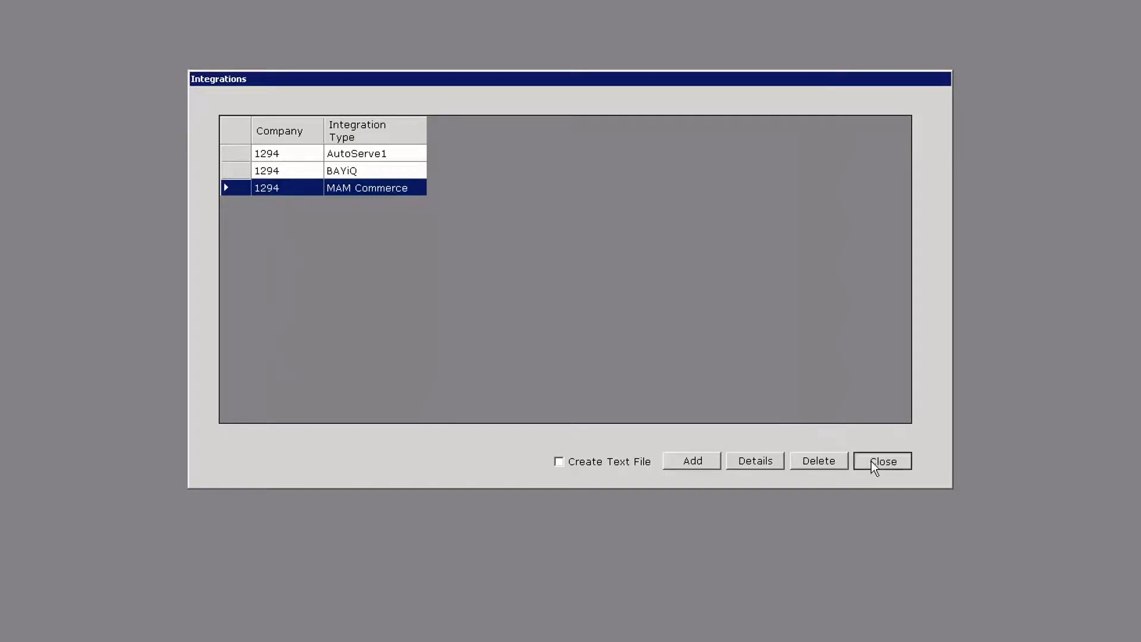
left_click(882, 460)
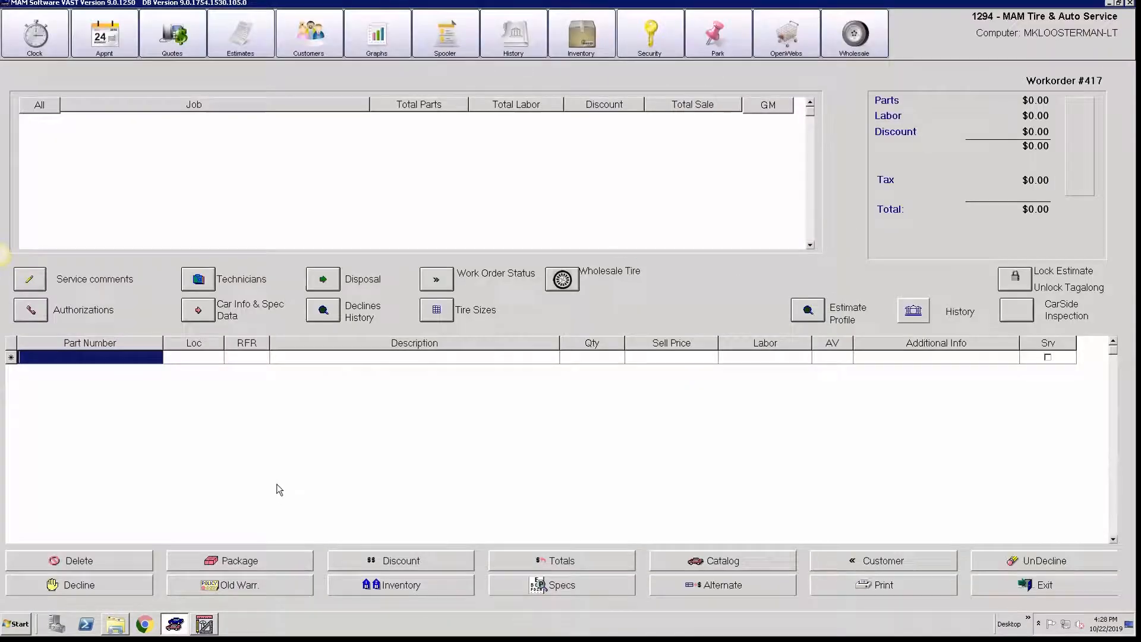
Build the LOF Services Euro package onto the work order, totalling $121.04
left_click(239, 560)
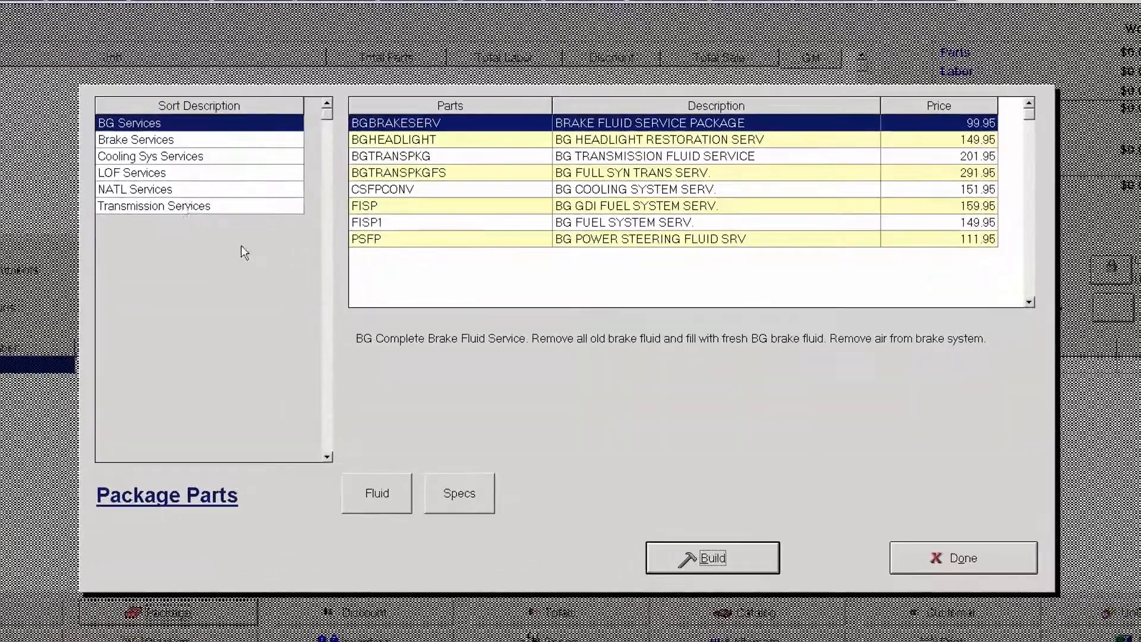
left_click(133, 173)
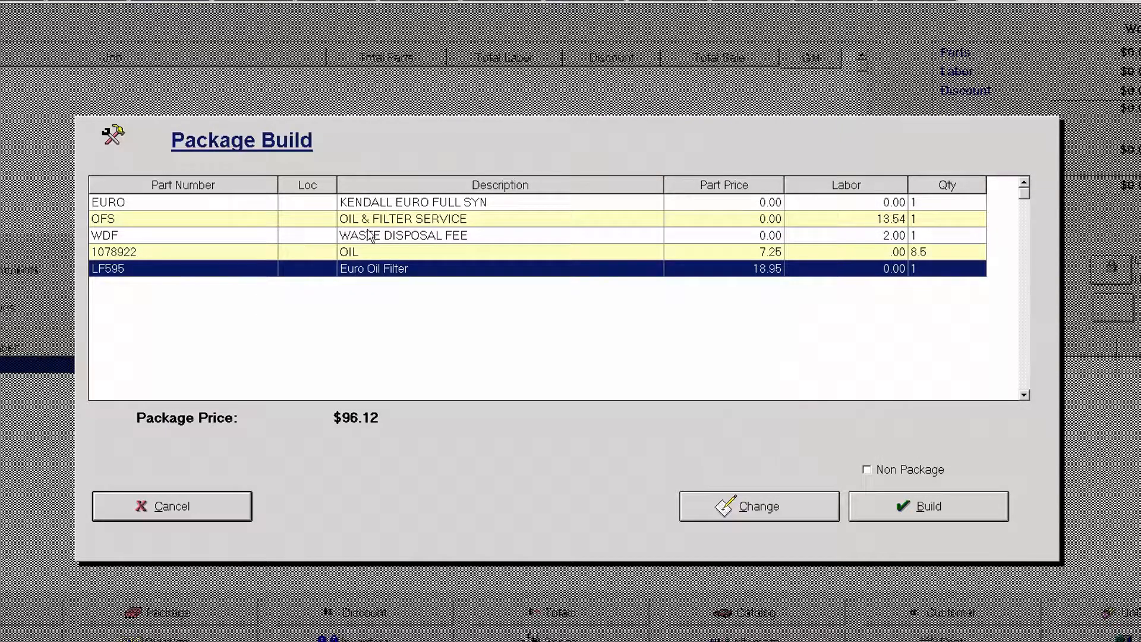
left_click(867, 470)
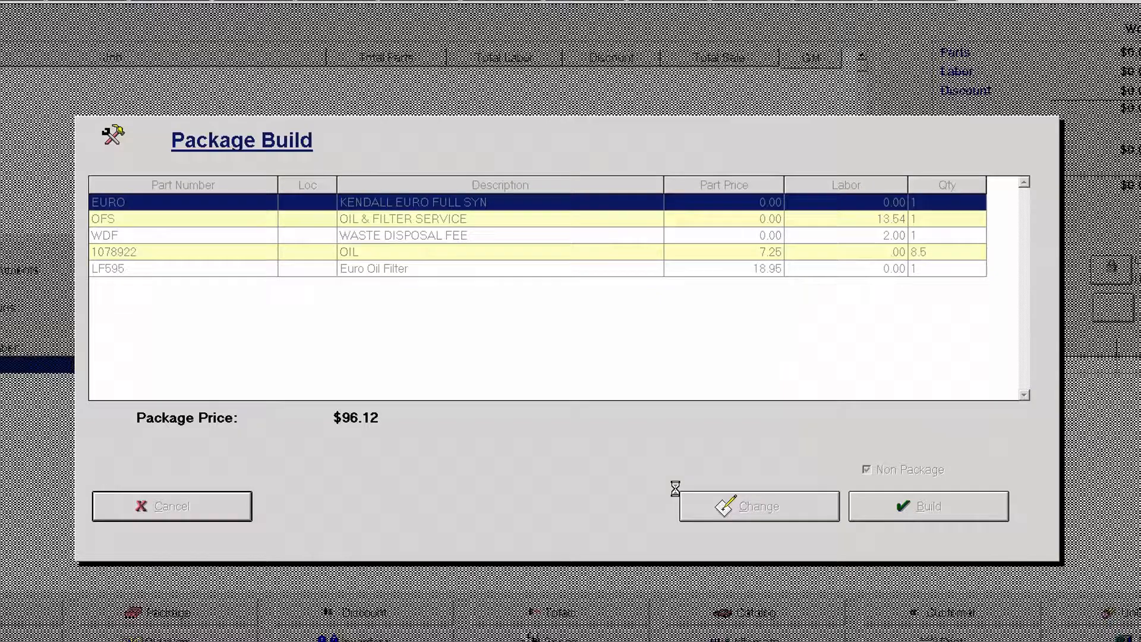
left_click(928, 505)
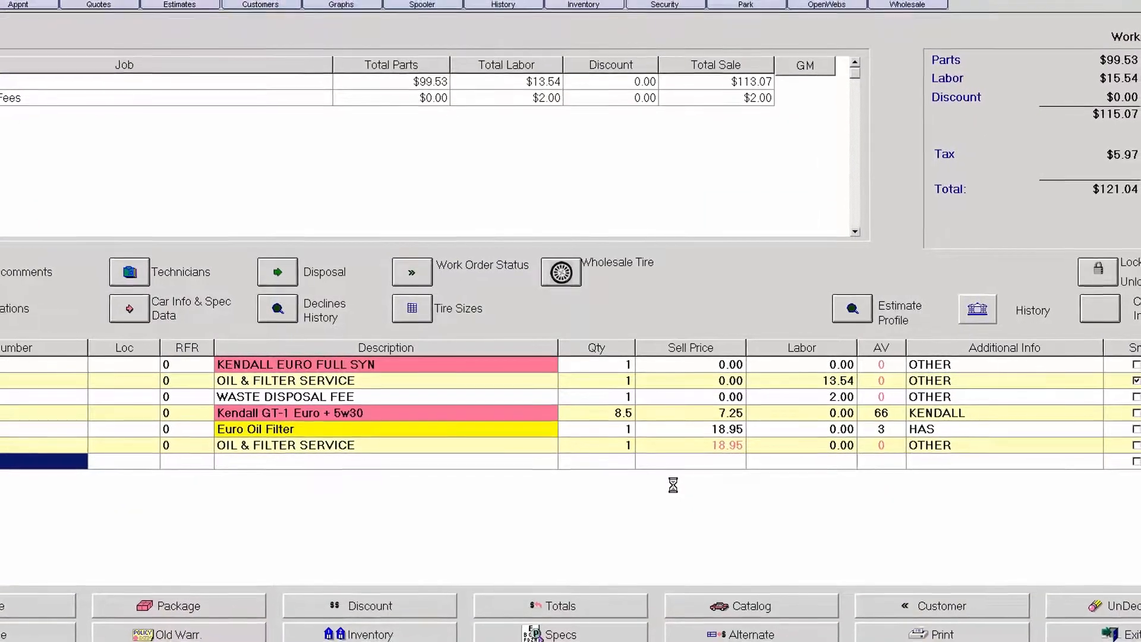